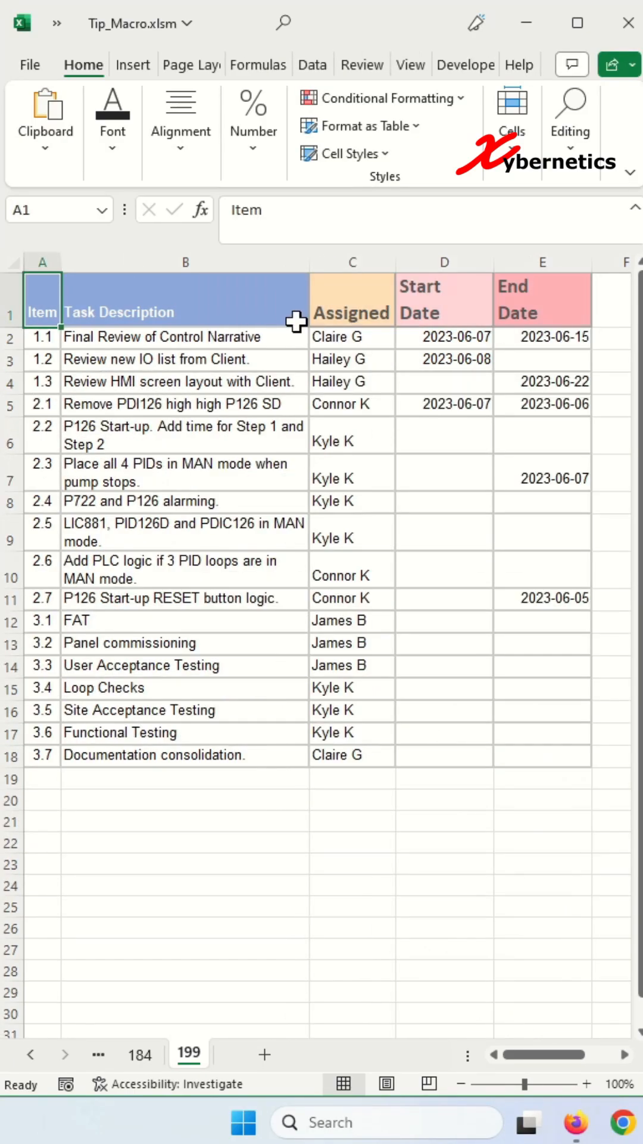
Enable the Developer tab in the ribbon via Customize the Ribbon.
{"action": "left_click", "coordinate": [466, 65]}
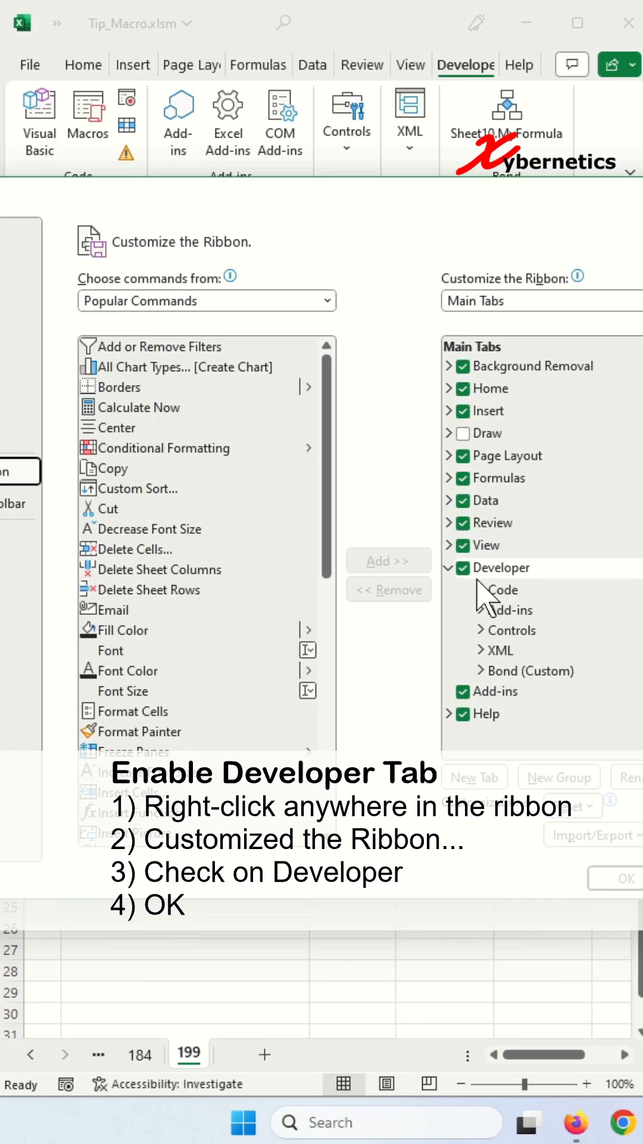
{"action": "left_click", "coordinate": [614, 877]}
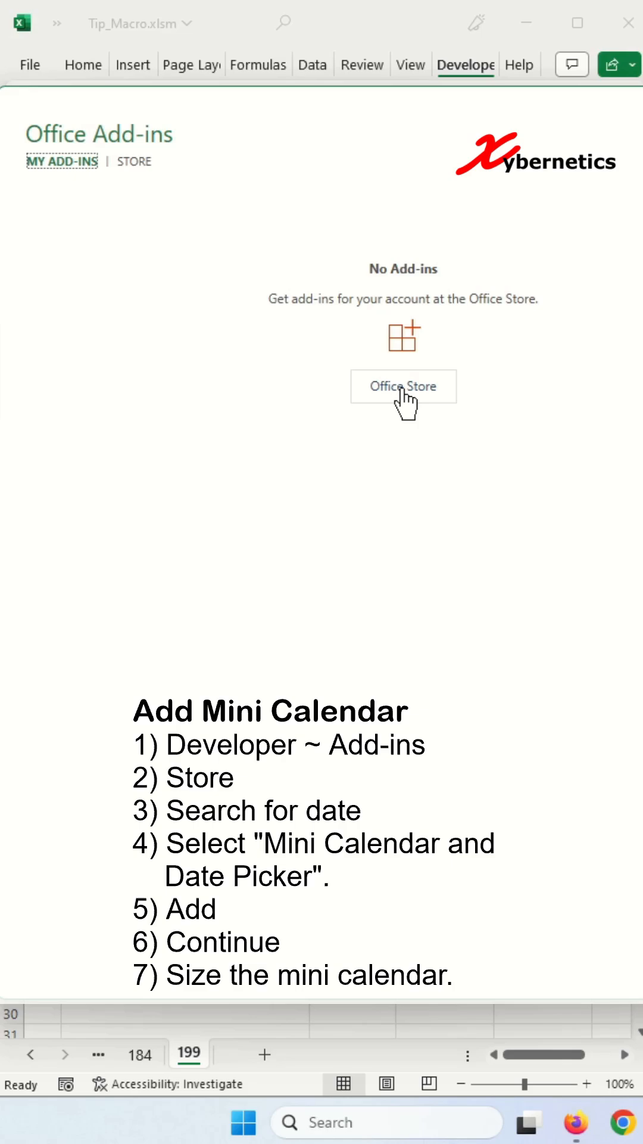
Search the add-in store for 'date' and add Mini Calendar and Date Picker.
{"action": "left_click", "coordinate": [133, 162]}
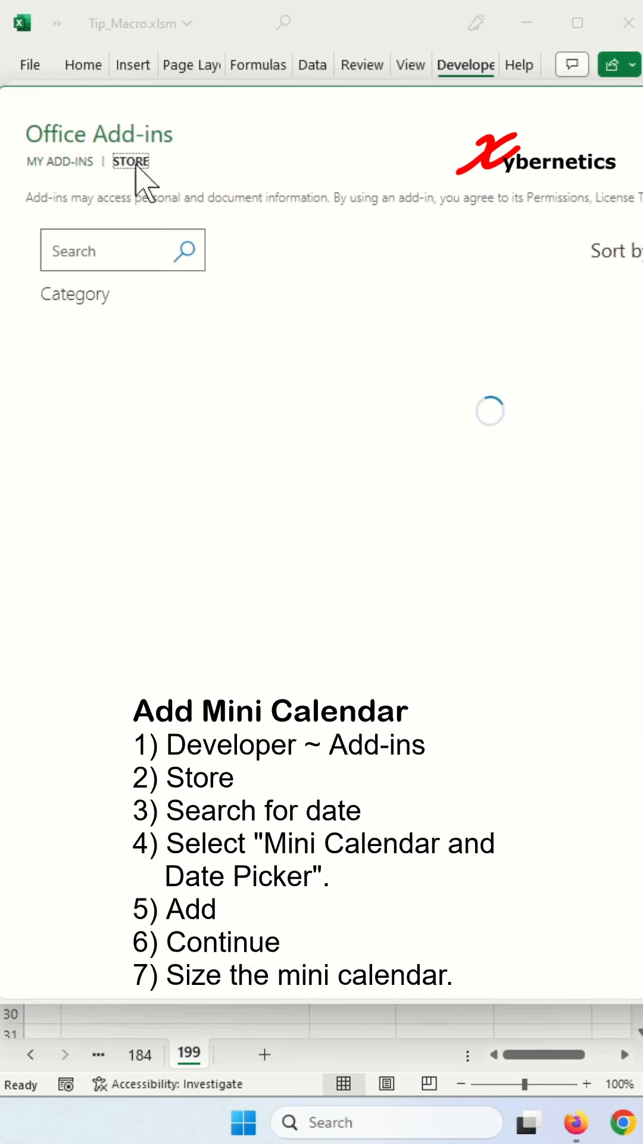
{"action": "type", "text": "date"}
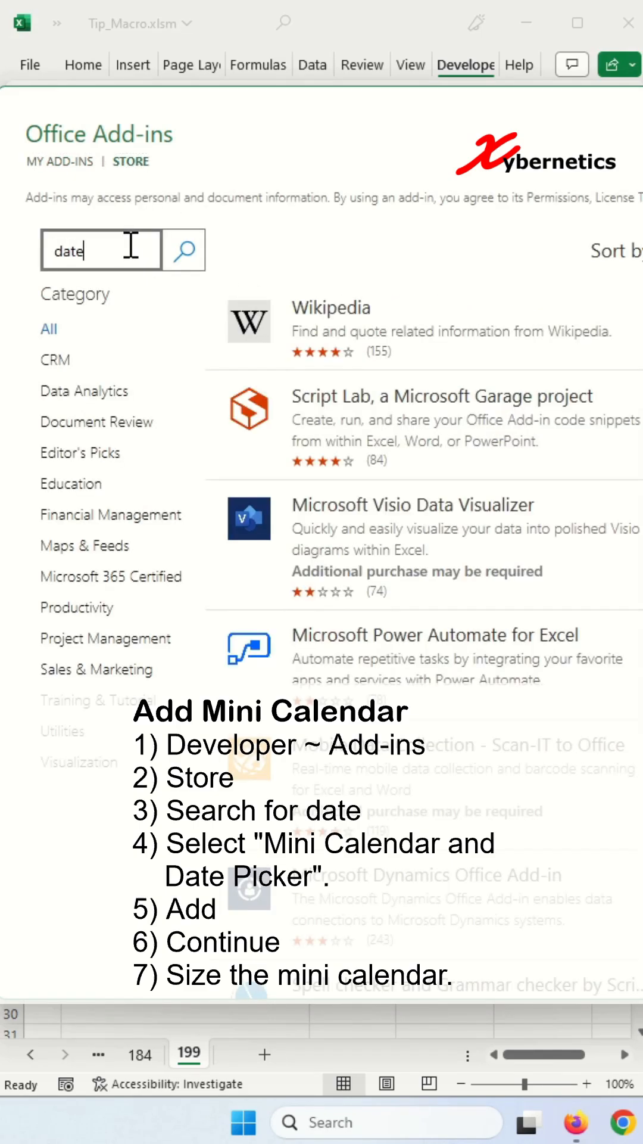
{"action": "left_click", "coordinate": [184, 249]}
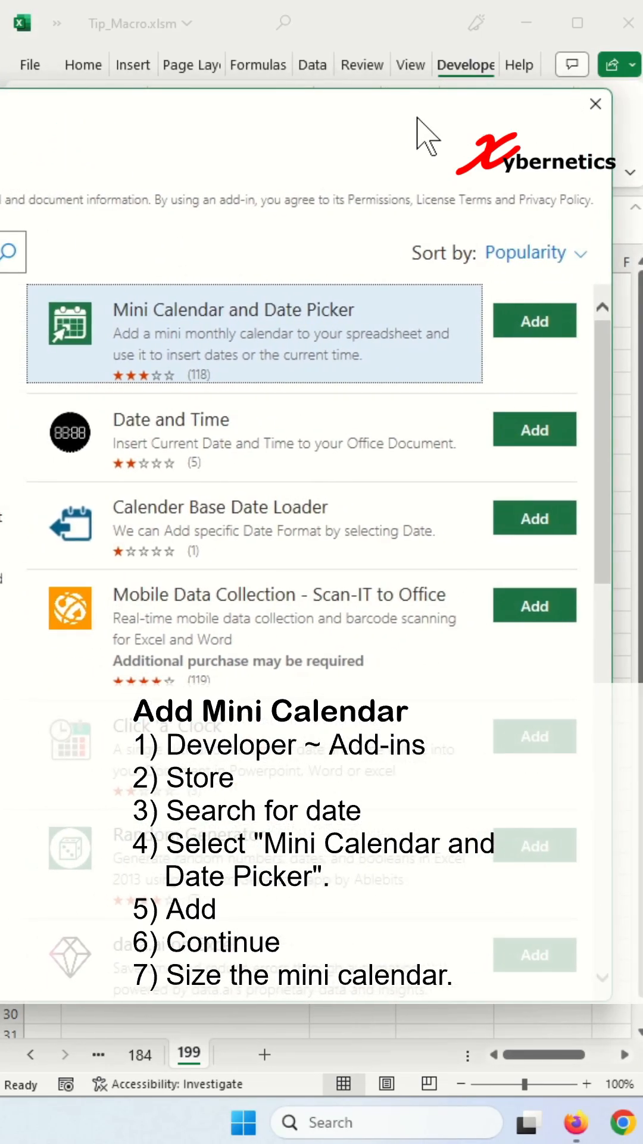
{"action": "left_click", "coordinate": [534, 320]}
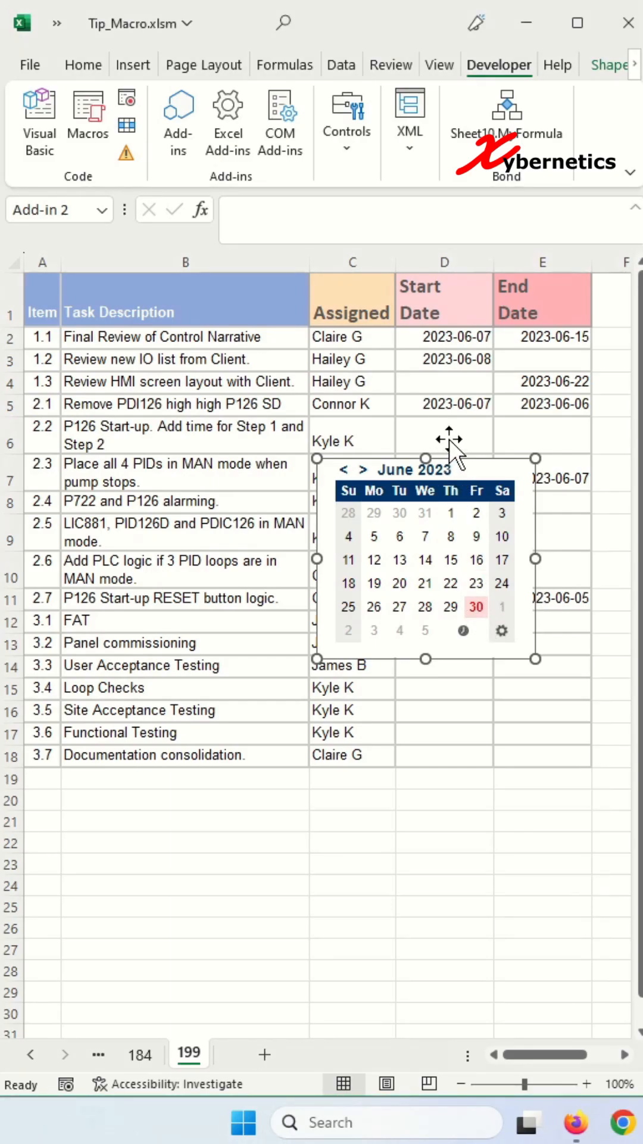
Fill task 2.2's start date cell with 2023-06-08 from the mini calendar.
{"action": "left_click", "coordinate": [443, 436]}
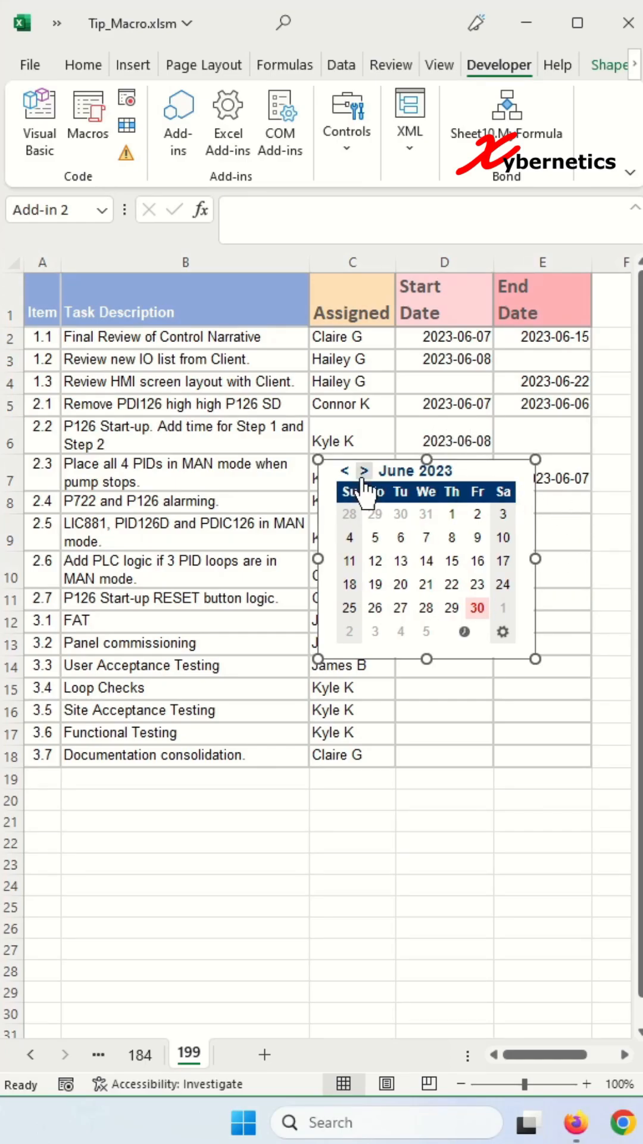
{"action": "left_click", "coordinate": [82, 65]}
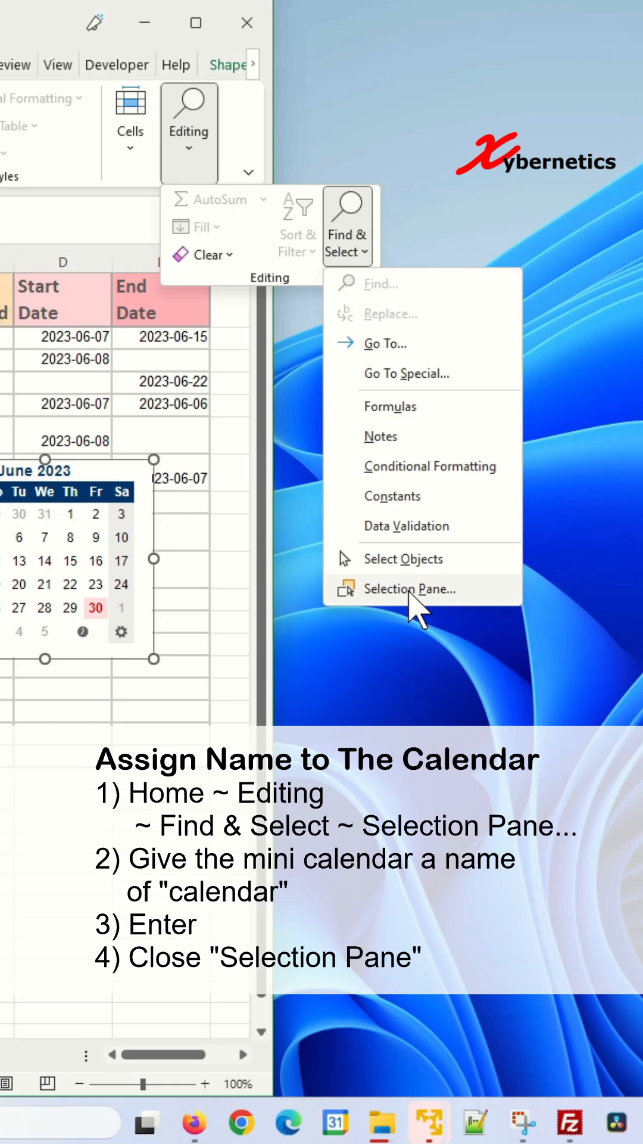
Rename the 'Add-in 2' object to 'calendar' in the Selection Pane.
{"action": "left_click", "coordinate": [414, 588]}
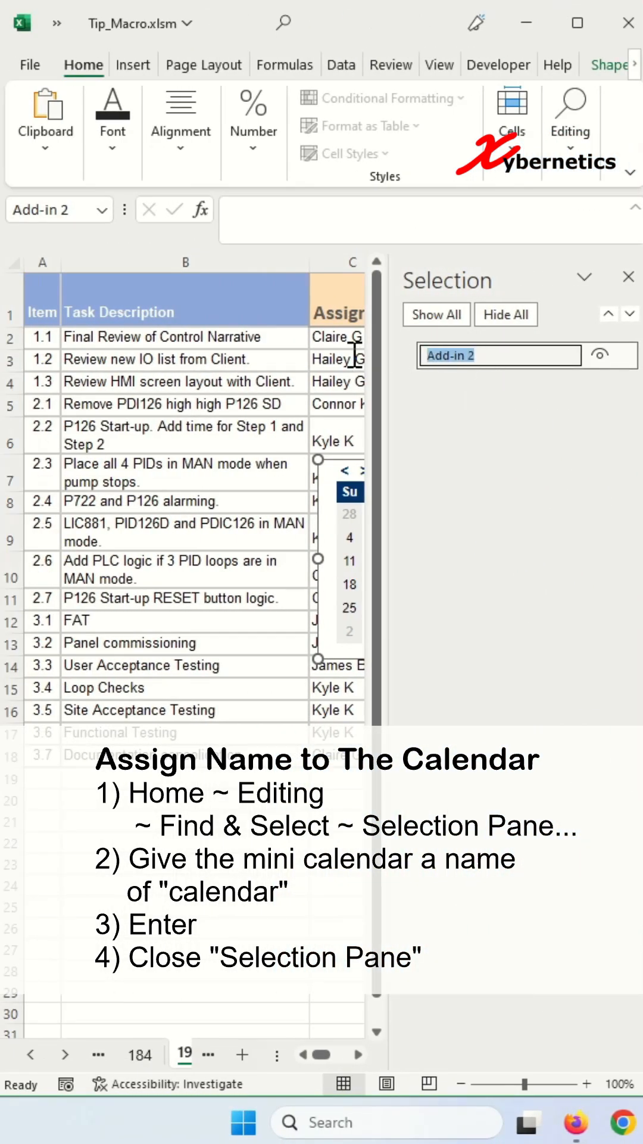
{"action": "type", "text": "calendar"}
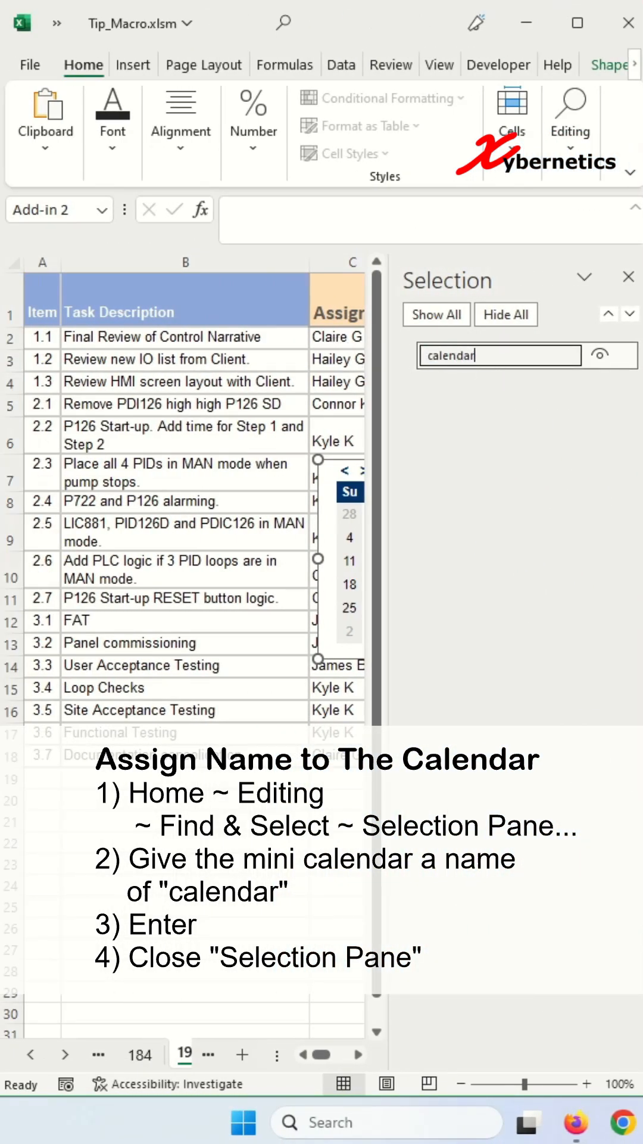